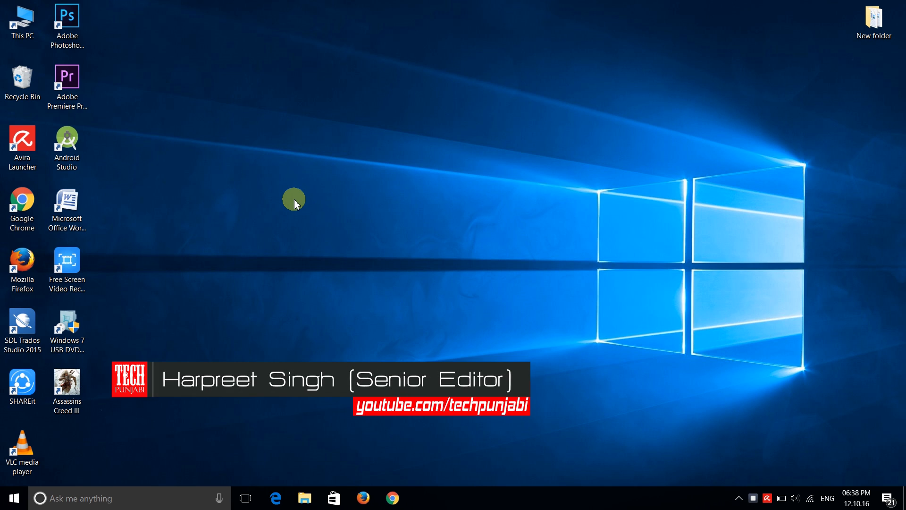
# Refresh the desktop and launch Assassins Creed III, which reports D3DCOMPILER_43.dll missing.
pyautogui.rightClick(295, 203)
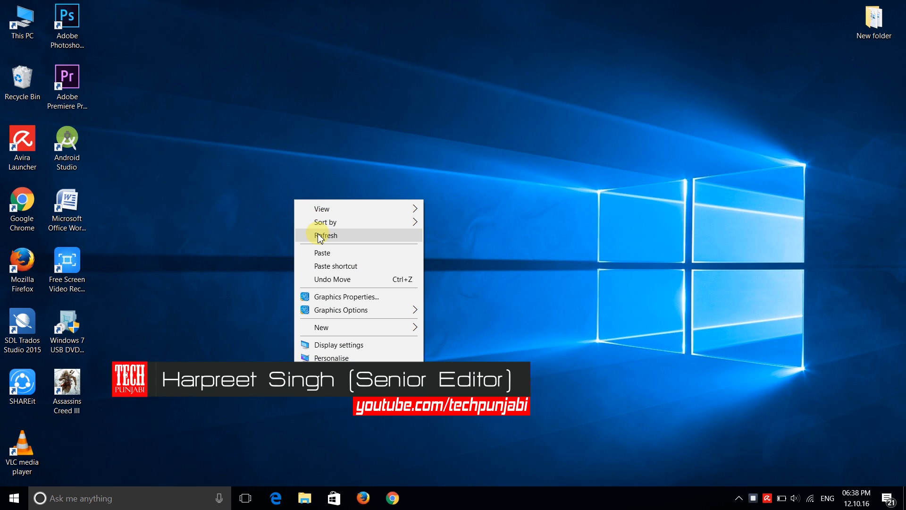
pyautogui.click(326, 235)
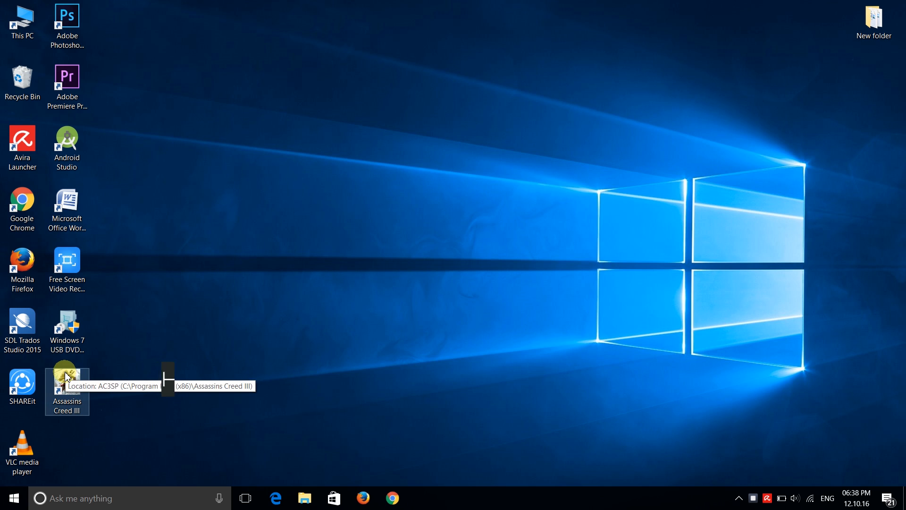
pyautogui.doubleClick(66, 387)
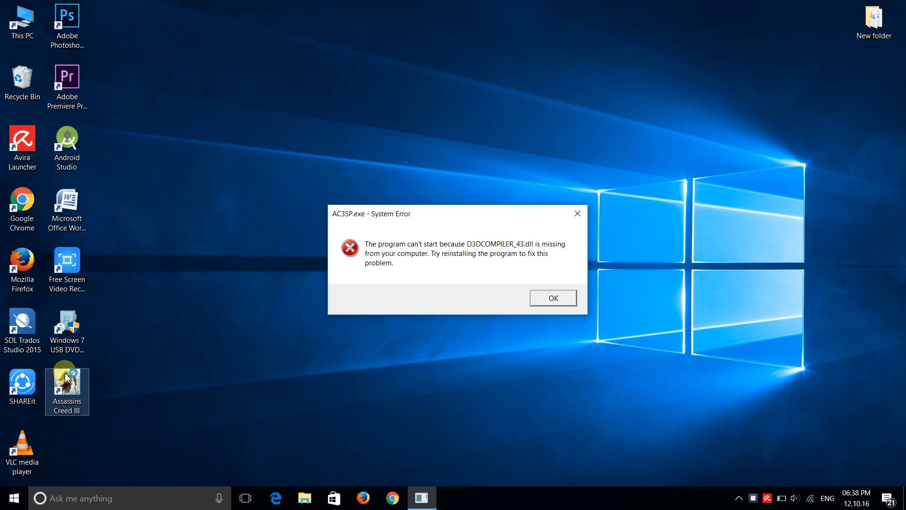
pyautogui.moveTo(473, 253)
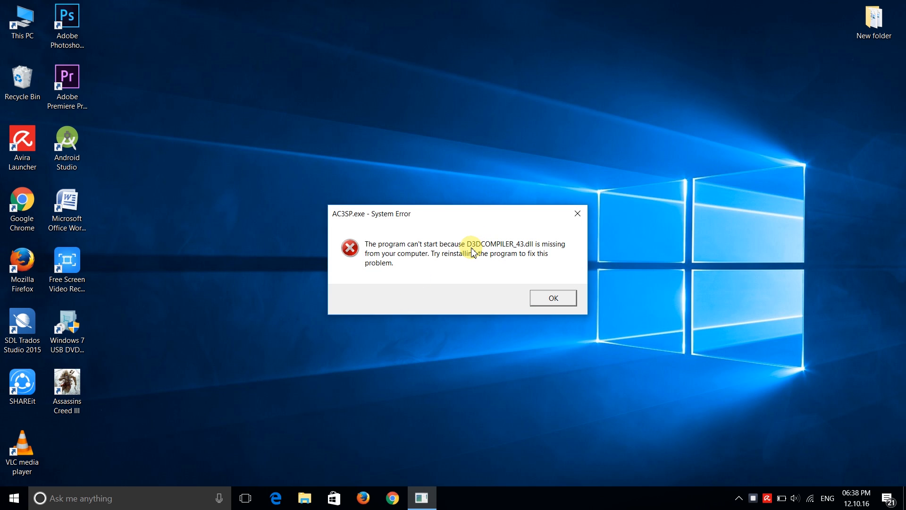
pyautogui.moveTo(527, 255)
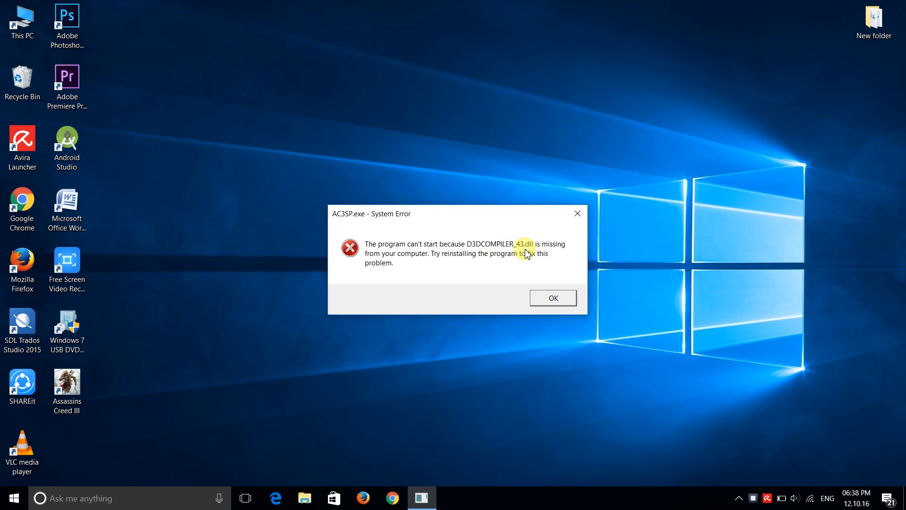
pyautogui.moveTo(552, 297)
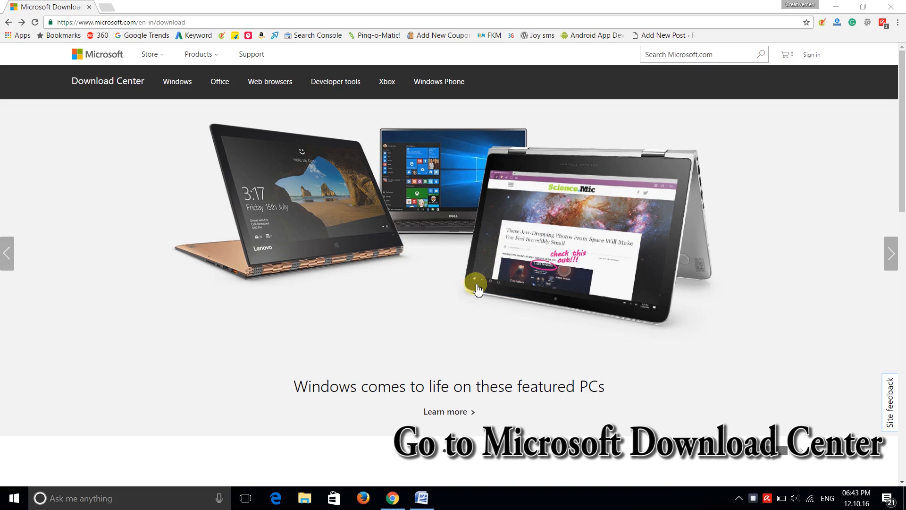
pyautogui.moveTo(537, 297)
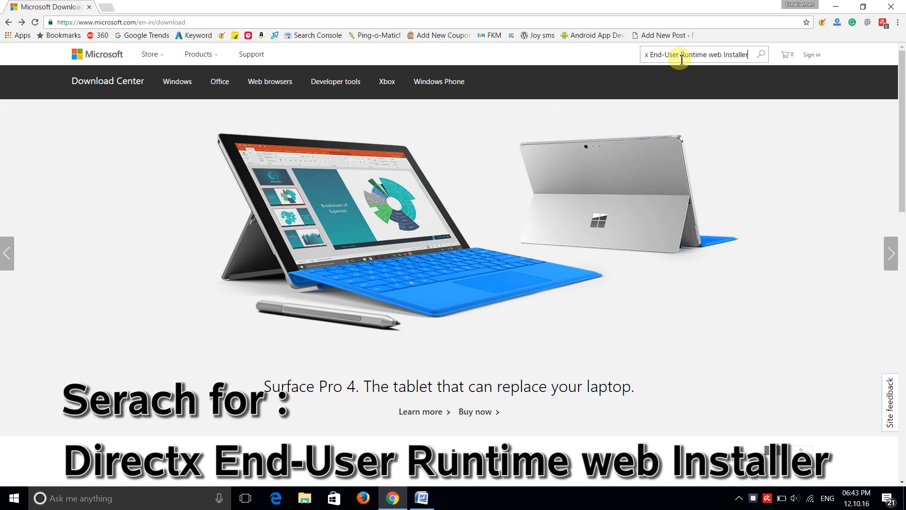
# Search for DirectX End-User Runtime Web Installer, choose the first result and request its download.
pyautogui.click(761, 55)
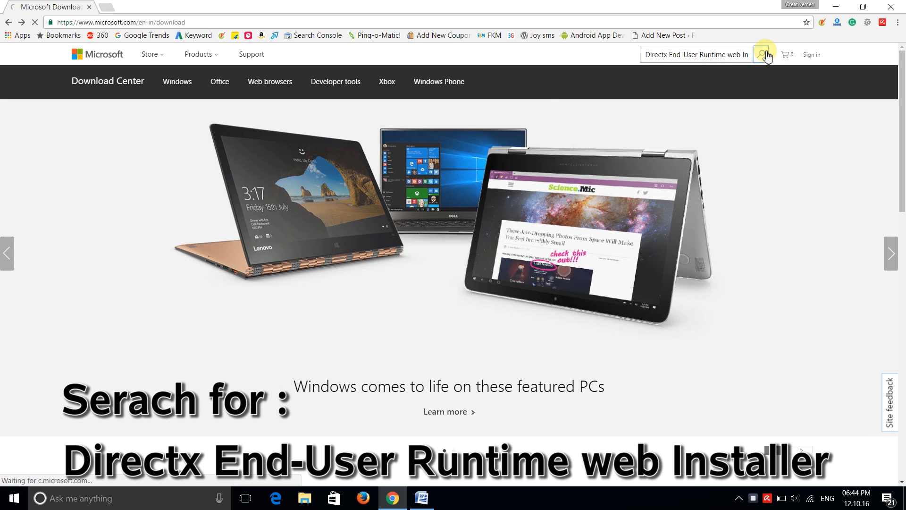
pyautogui.click(763, 55)
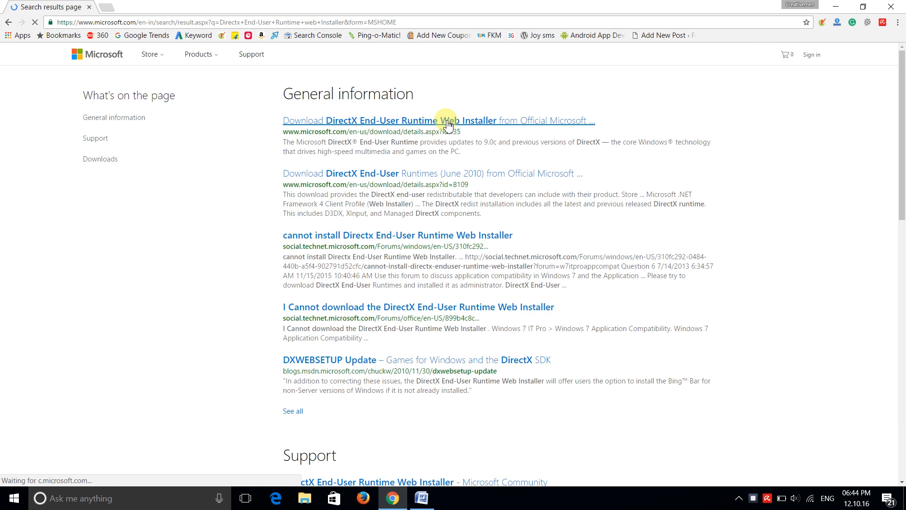
pyautogui.click(438, 120)
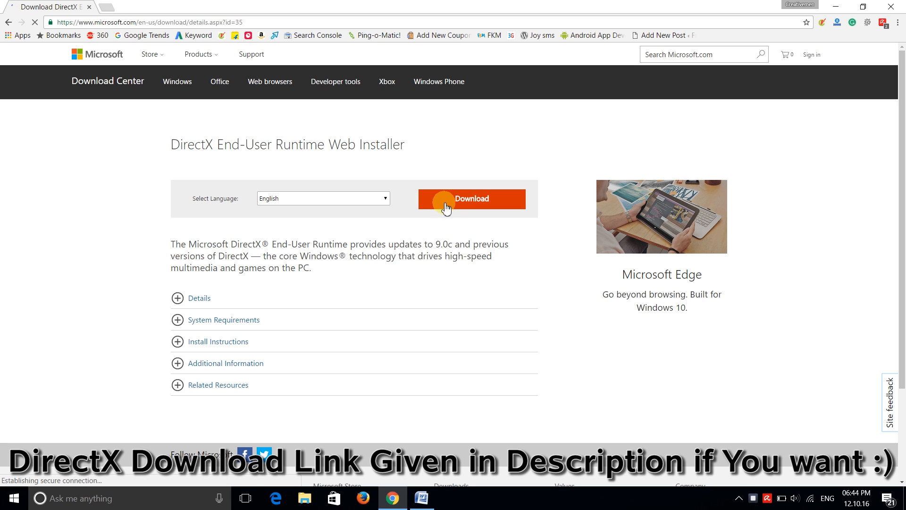
pyautogui.click(471, 199)
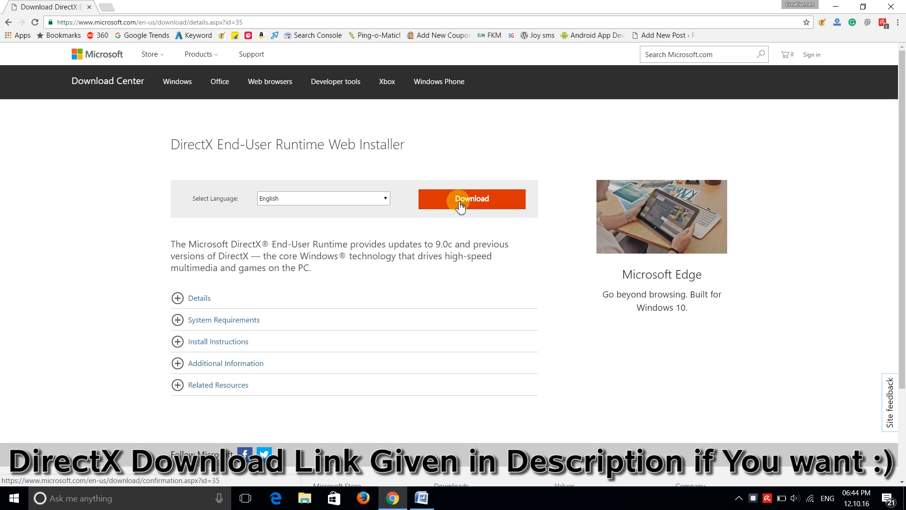
# Uncheck the MSN/Bing offer and continue with only the DirectX web installer download.
pyautogui.click(470, 200)
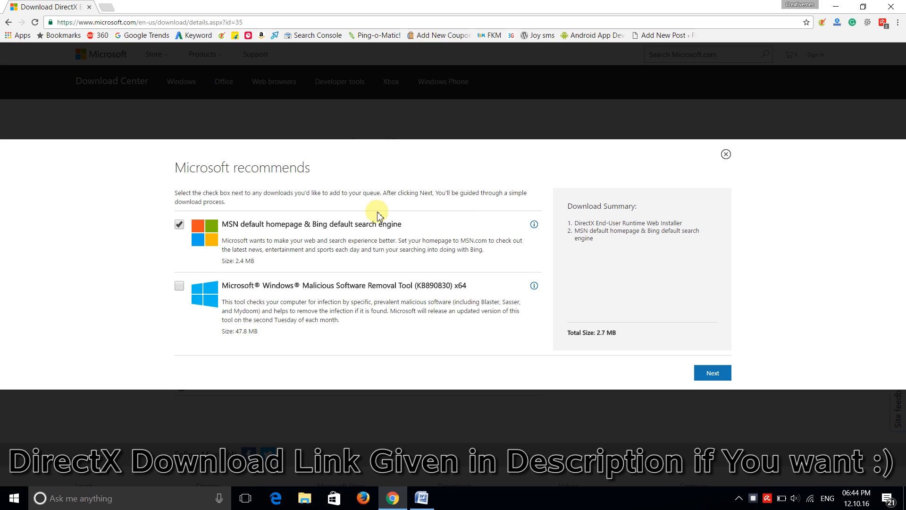
pyautogui.click(179, 225)
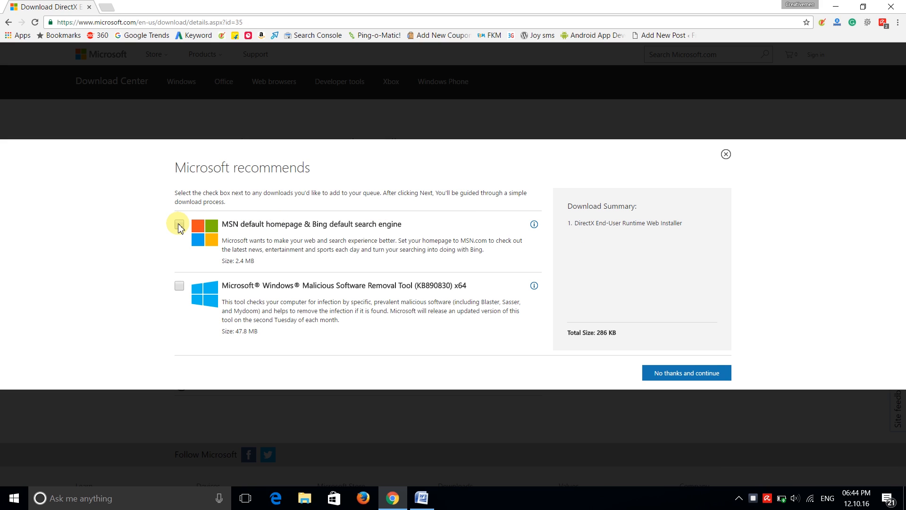
pyautogui.moveTo(572, 338)
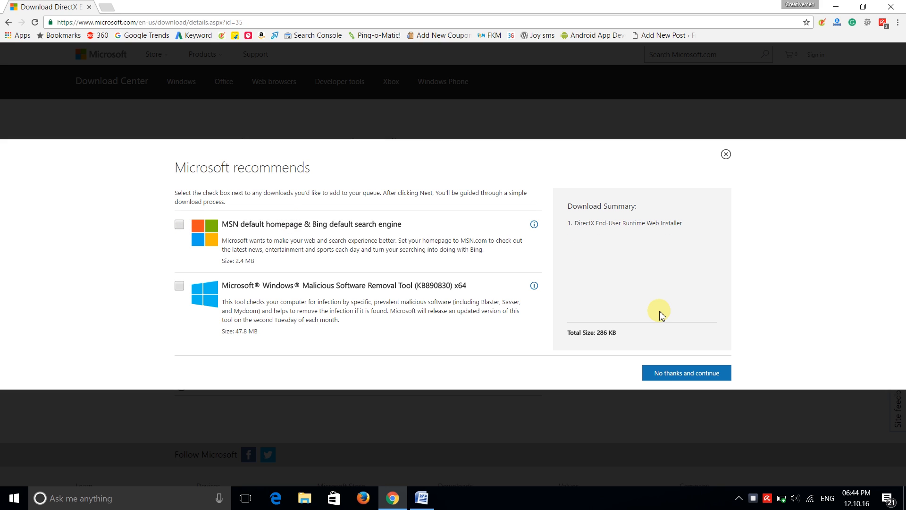
pyautogui.moveTo(670, 375)
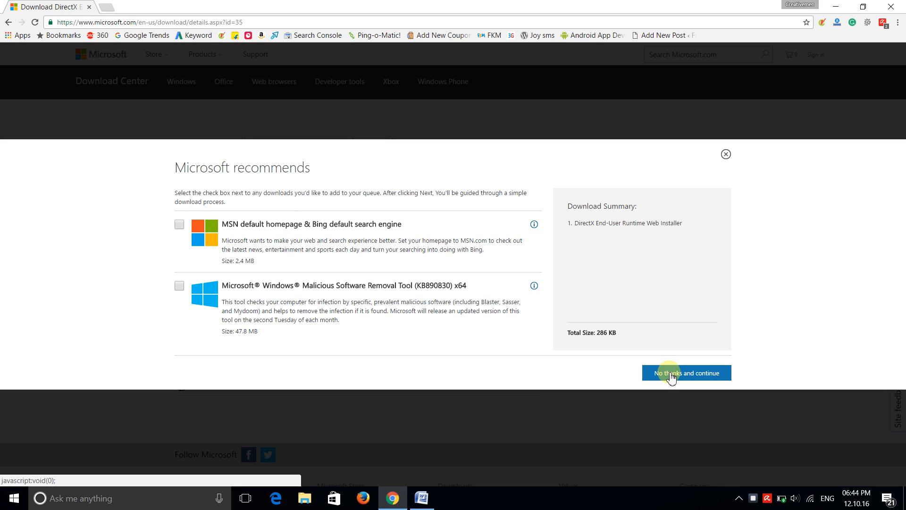
pyautogui.moveTo(693, 370)
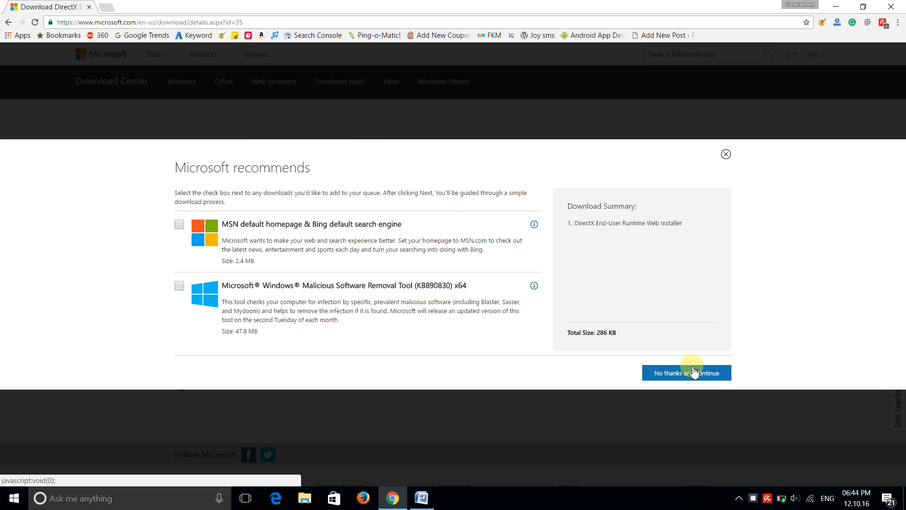
pyautogui.click(686, 373)
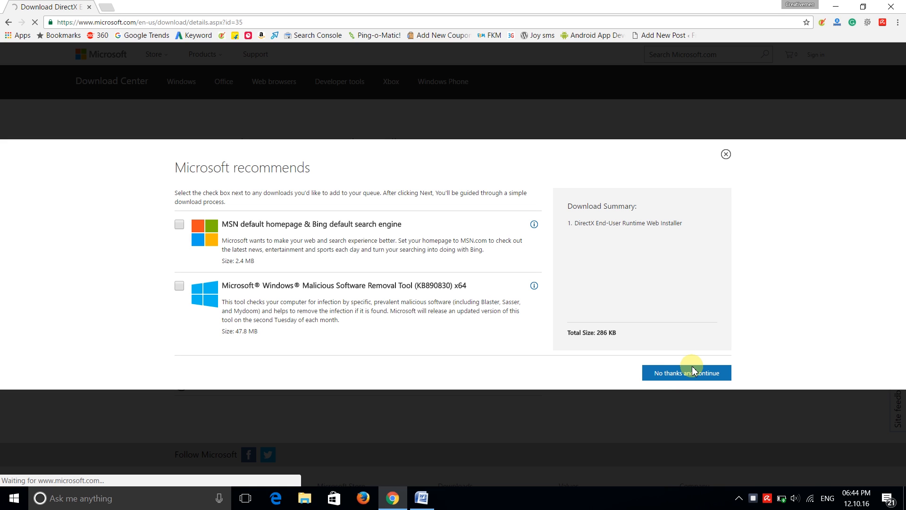
pyautogui.click(686, 373)
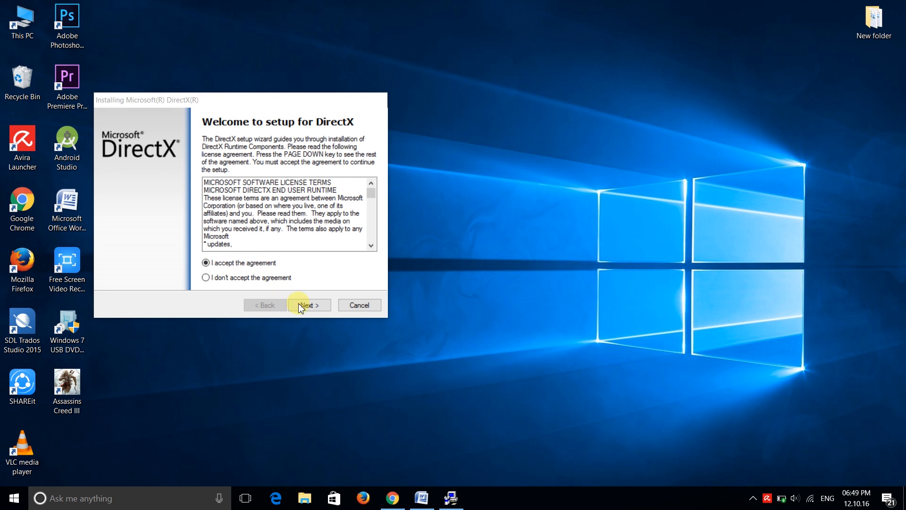
# Accept the licence agreement, uncheck Install the Bing Bar and proceed to component installation.
pyautogui.click(309, 304)
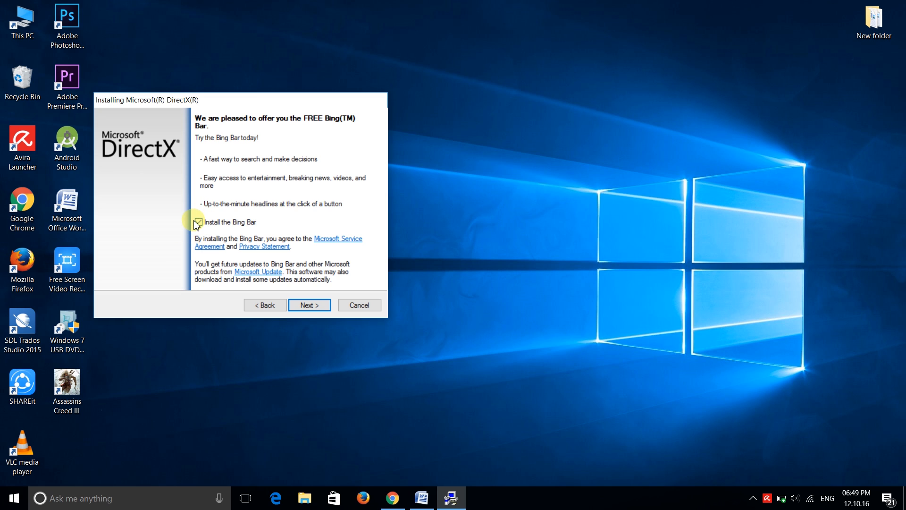
pyautogui.click(198, 222)
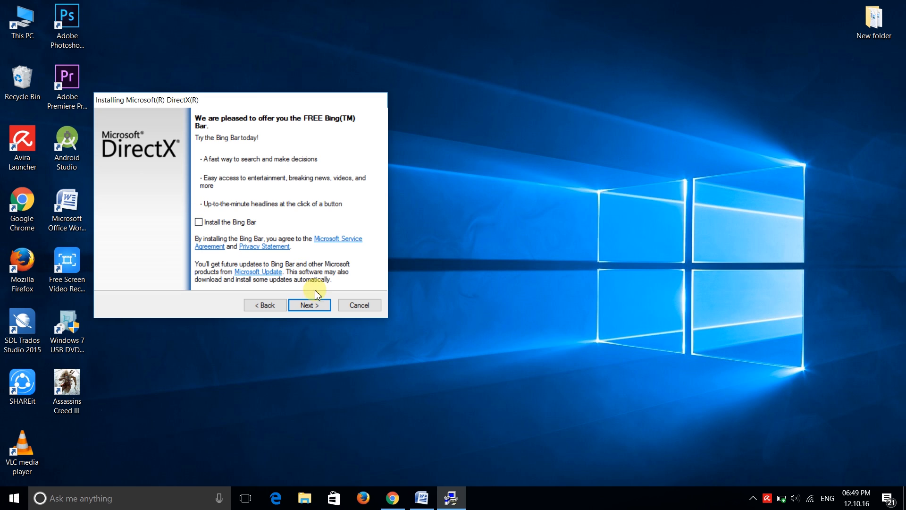
pyautogui.click(310, 305)
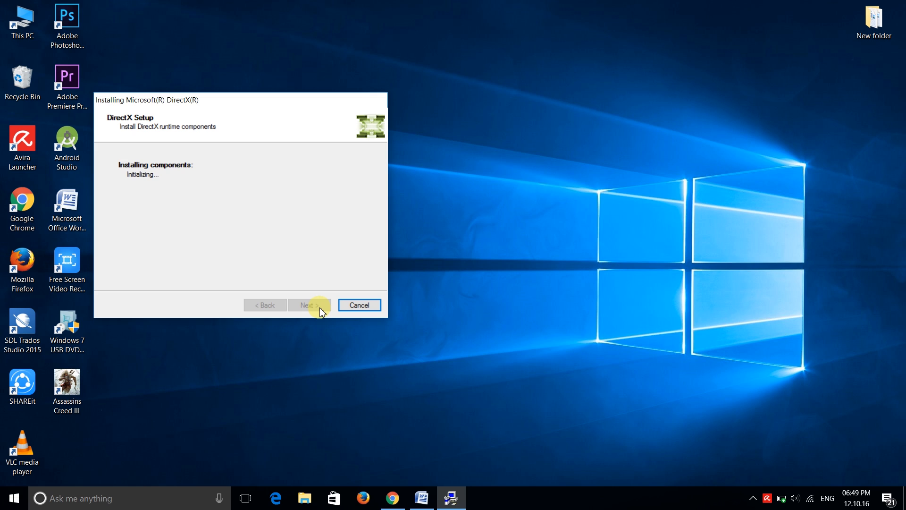
pyautogui.moveTo(394, 255)
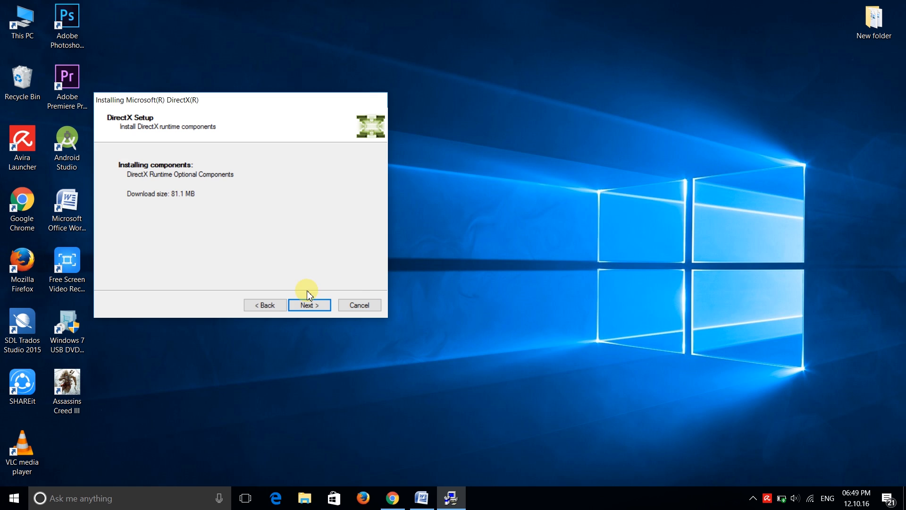
# Download and install the 81.1 MB runtime components, then finish the DirectX setup wizard.
pyautogui.click(310, 305)
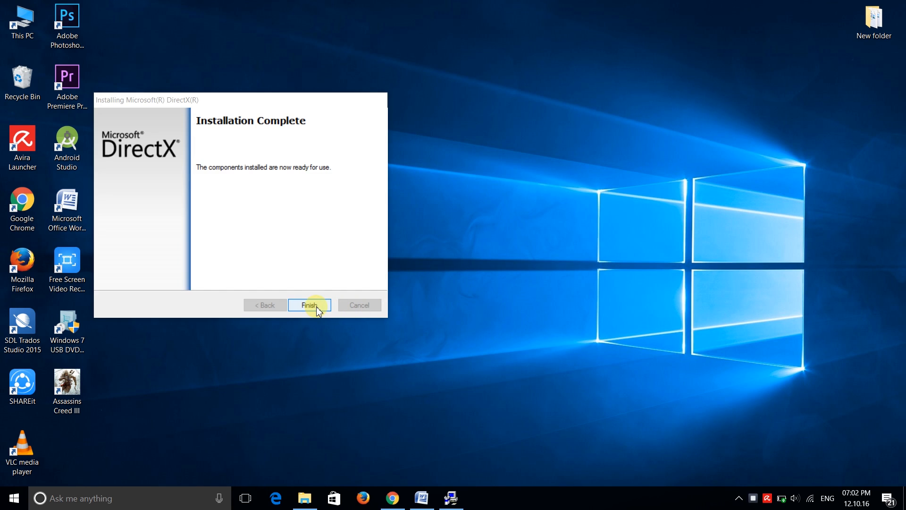
pyautogui.click(308, 305)
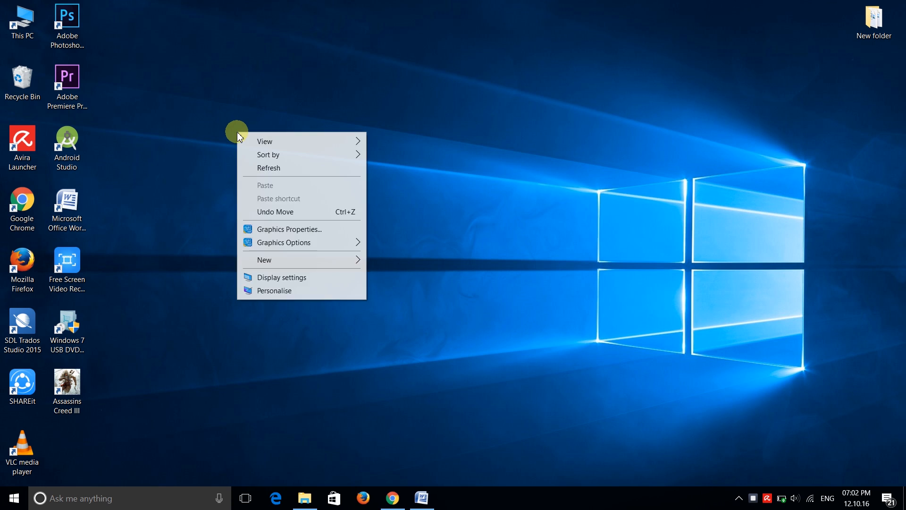
pyautogui.click(269, 168)
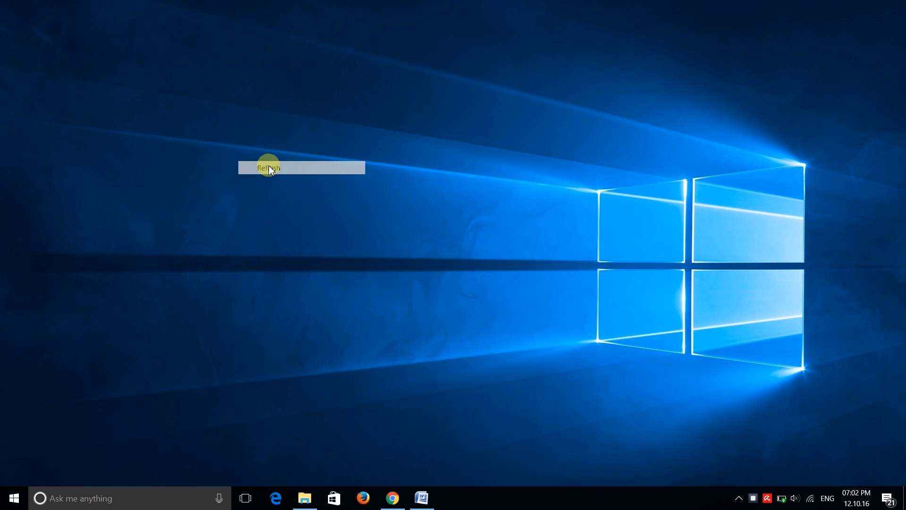
pyautogui.click(267, 168)
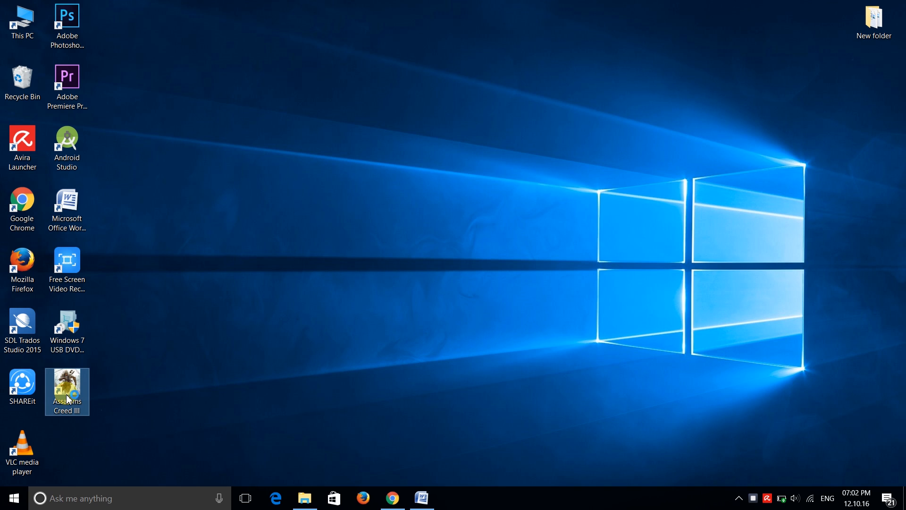